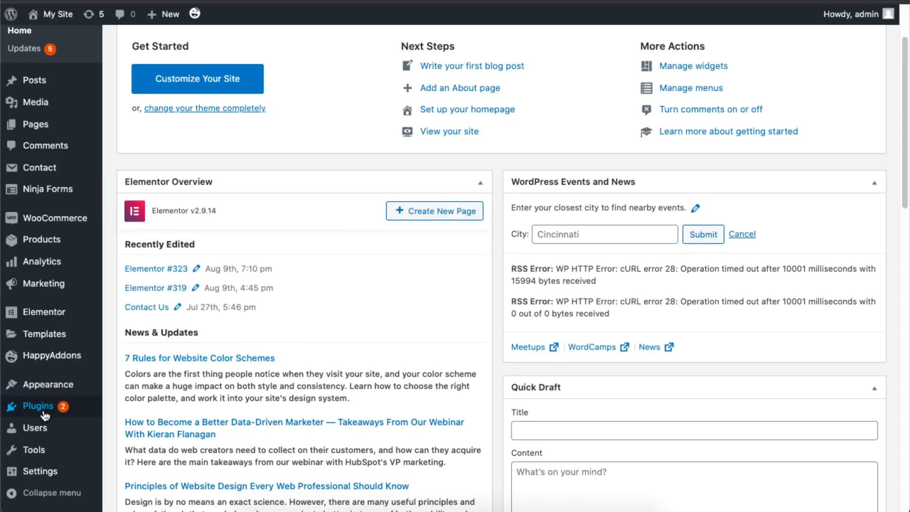
Step: Open Installed Plugins and confirm Happy Addons for Elementor and its Pro version are active
click(38, 405)
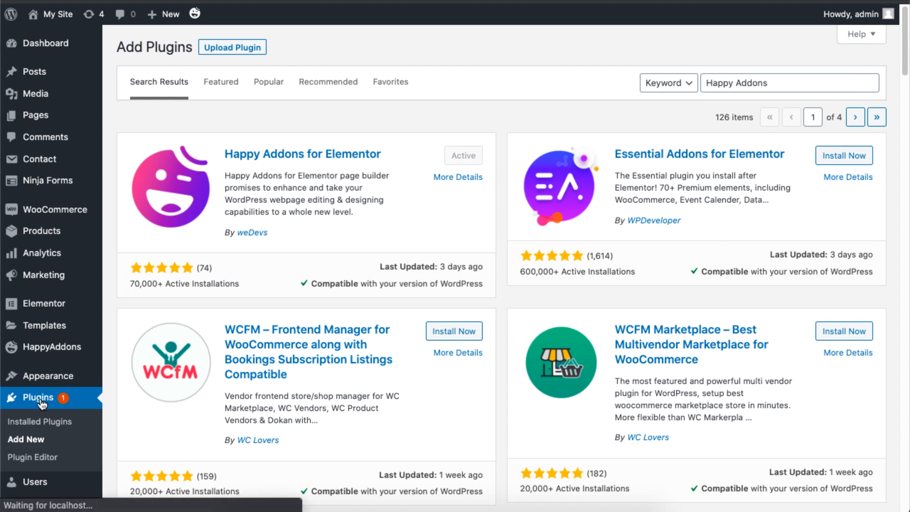
click(40, 422)
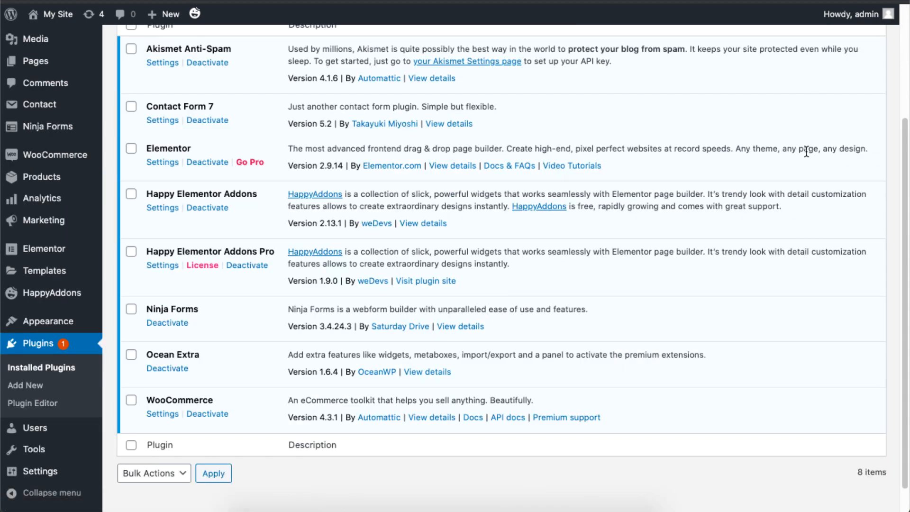
scroll(up, 3)
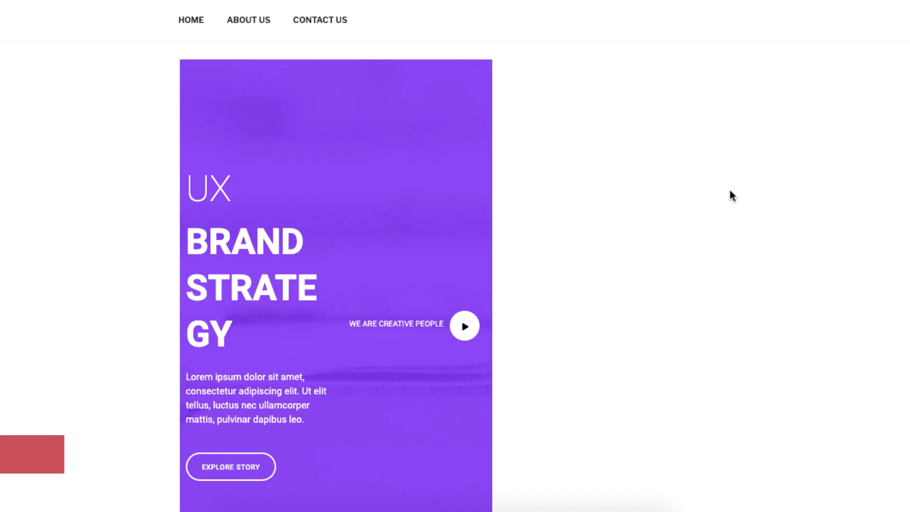
Step: Scroll through the Banner and Contact template pages on the front end
scroll(down, 3)
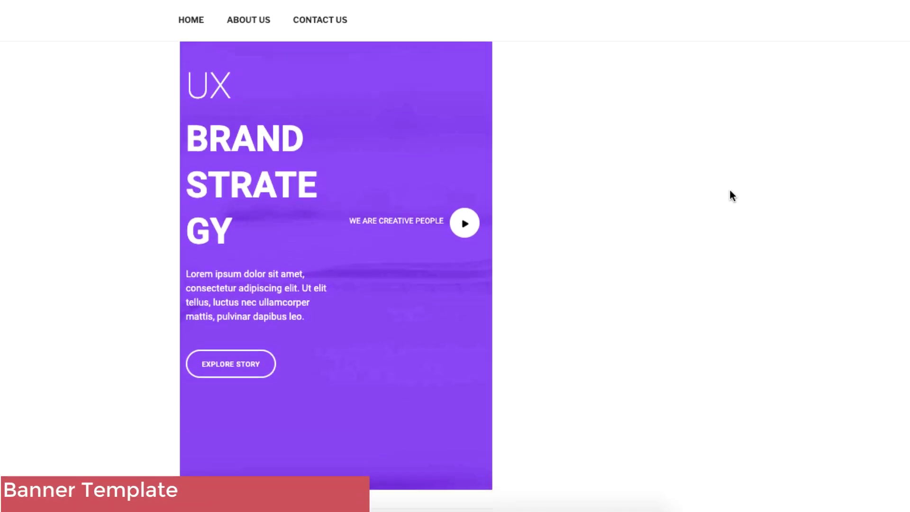
scroll(down, 3)
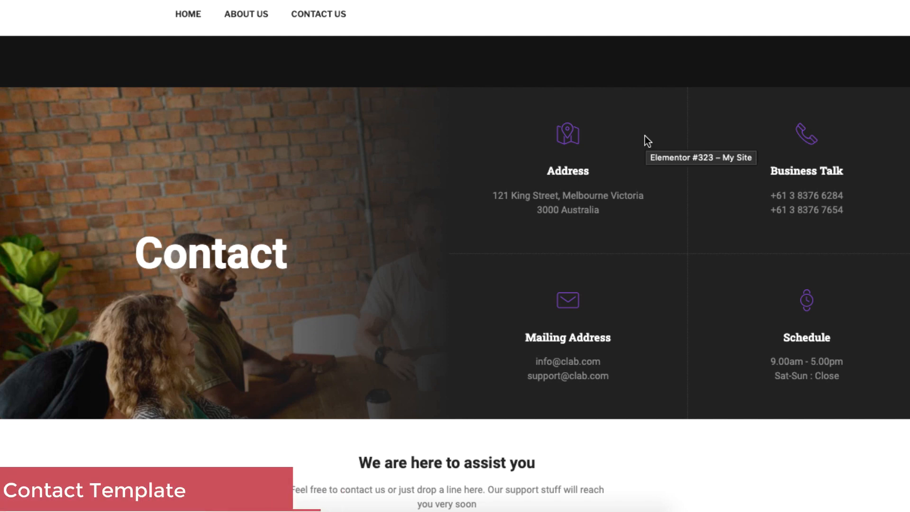
mouse_move(662, 382)
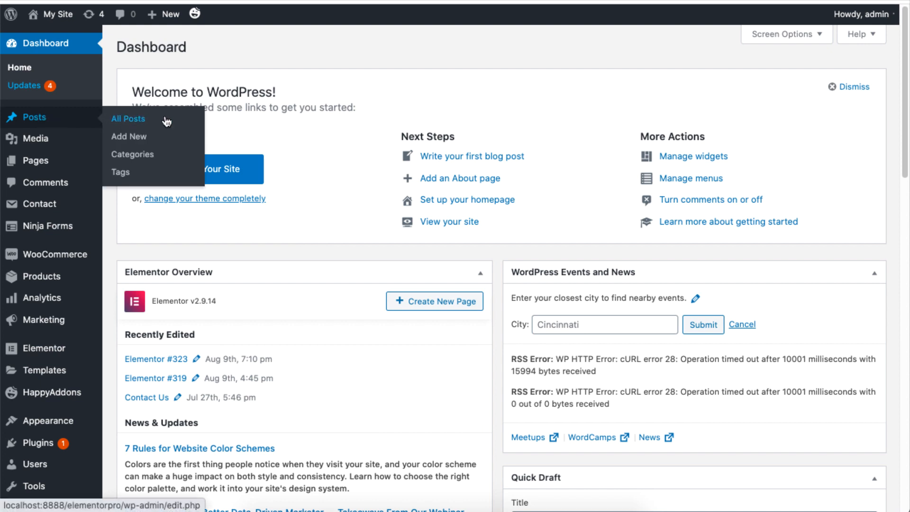
Step: Add a new post, Elementor #347, and open it in Elementor
click(129, 137)
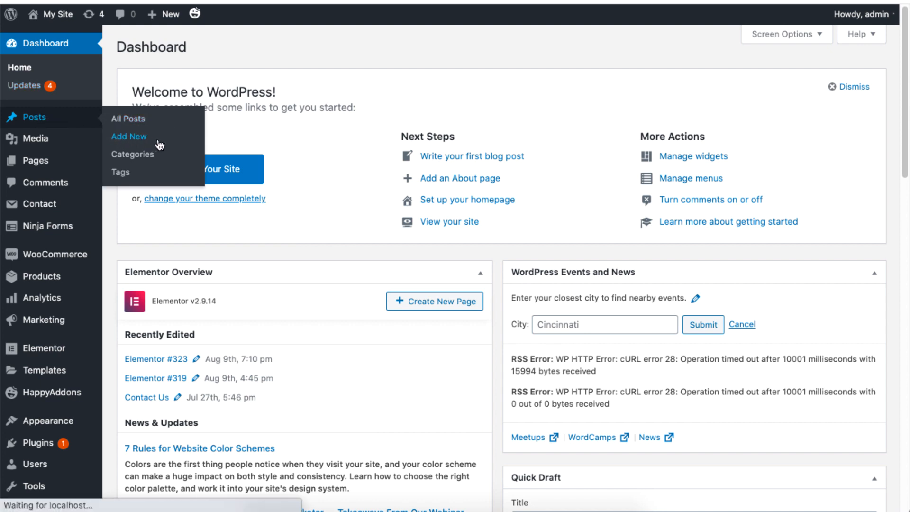
click(129, 137)
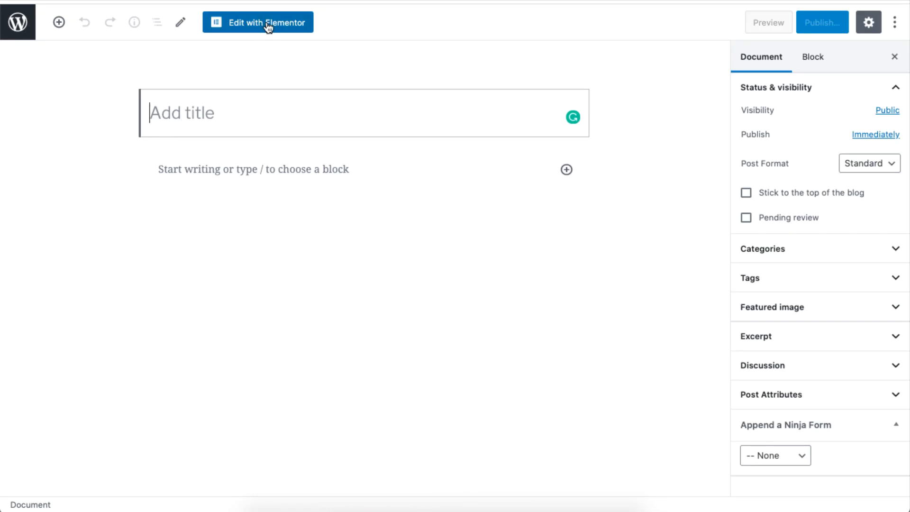
click(258, 22)
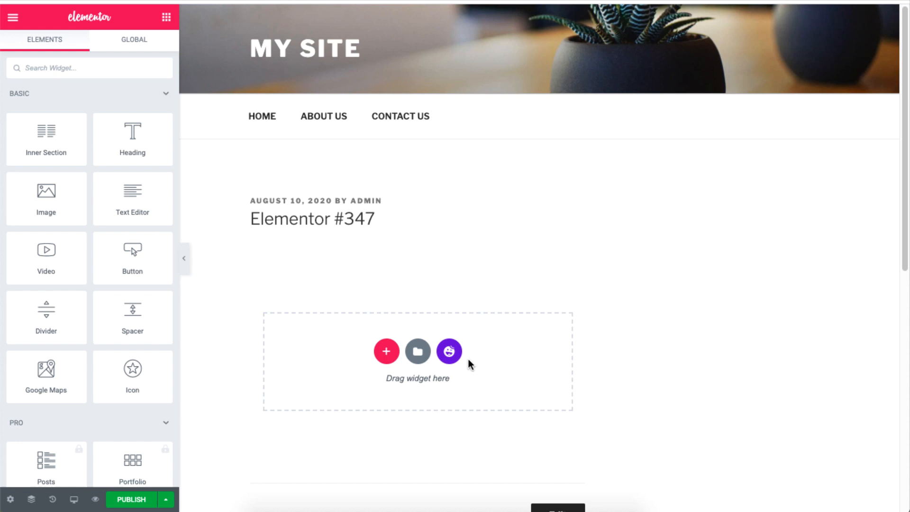
Step: Preview the Solo / Stone Roses template on desktop, tablet and mobile, then insert it
click(449, 352)
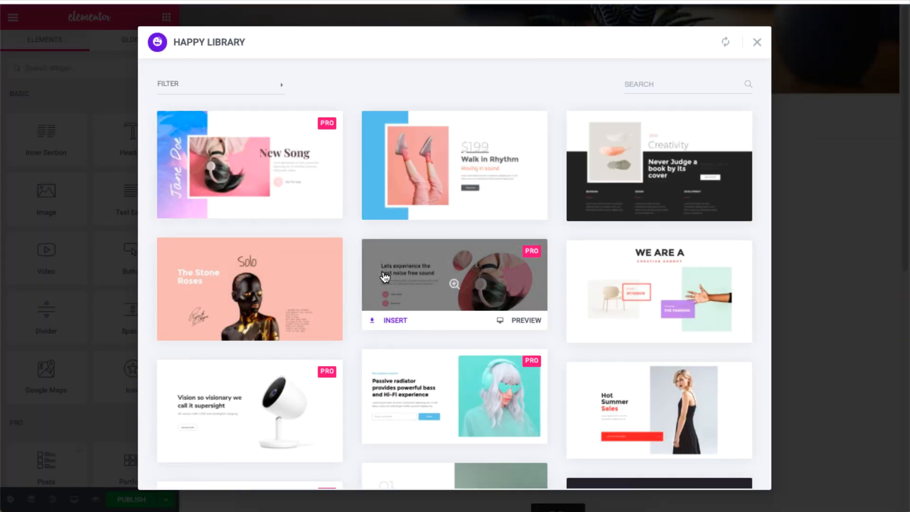
mouse_move(546, 193)
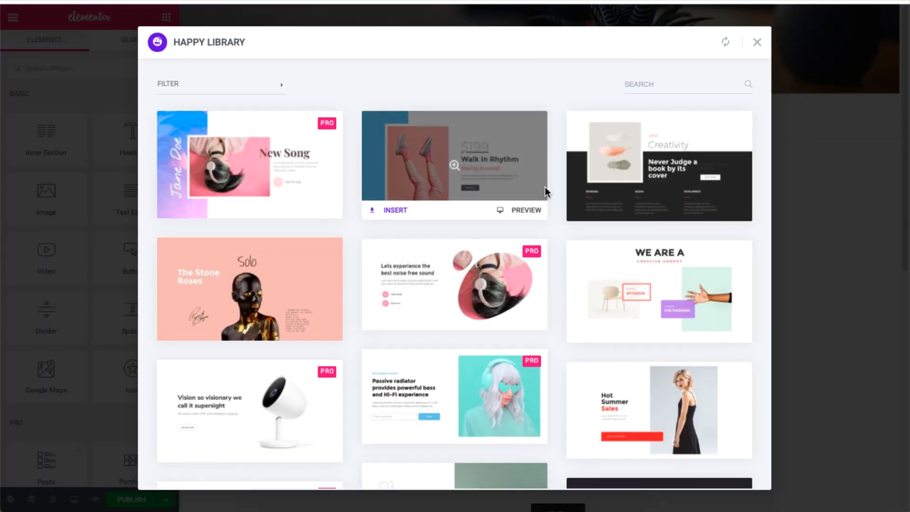
click(525, 210)
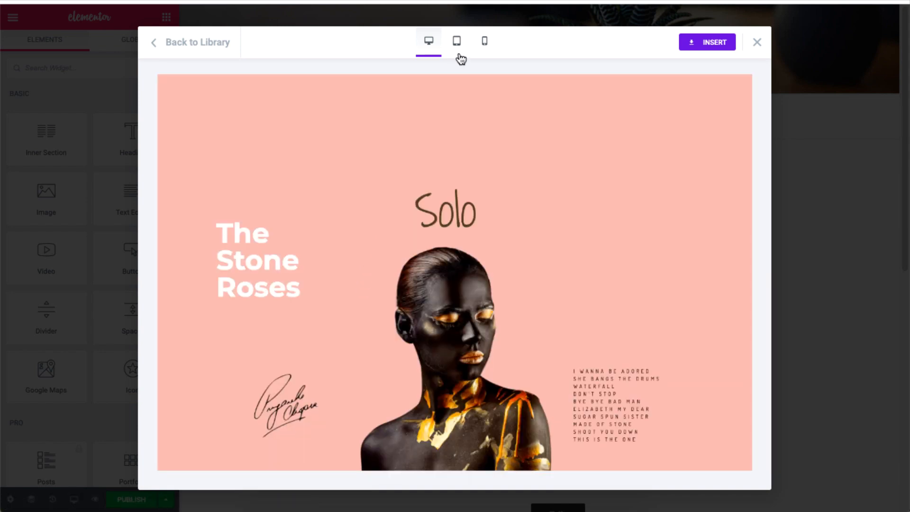
click(456, 40)
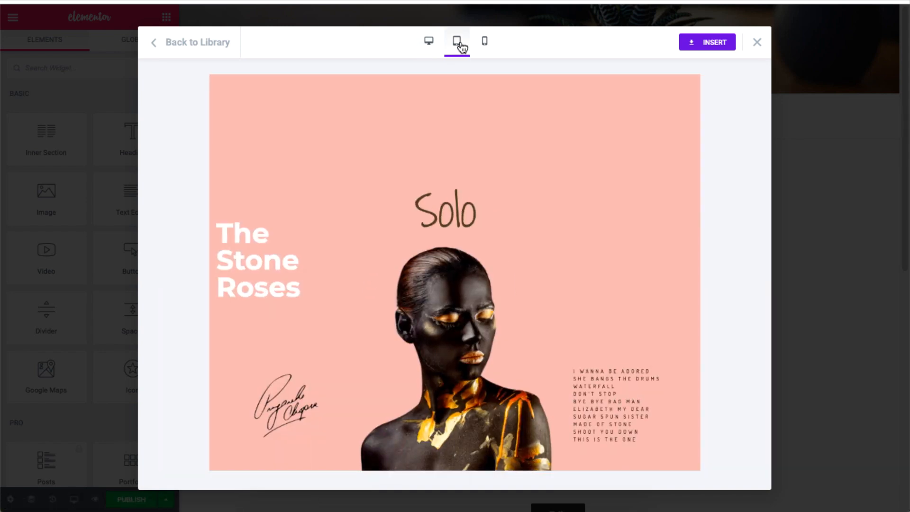
click(484, 41)
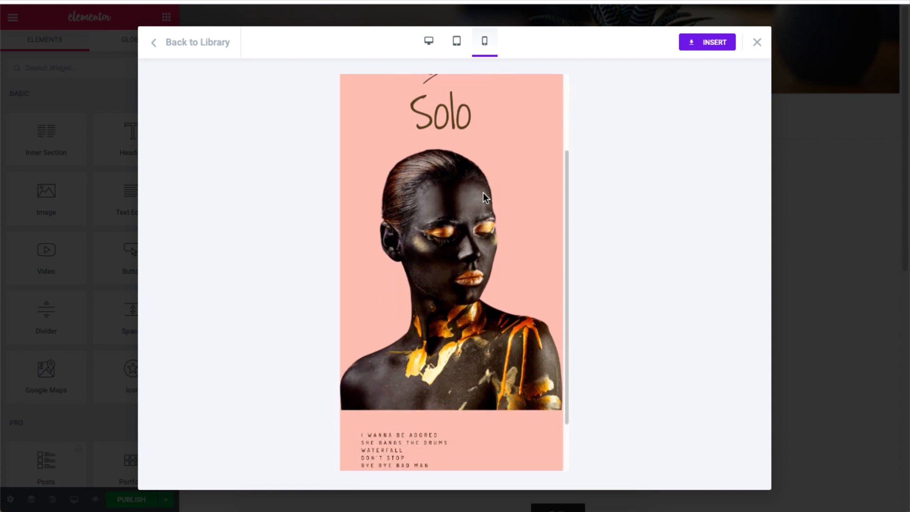
scroll(up, 3)
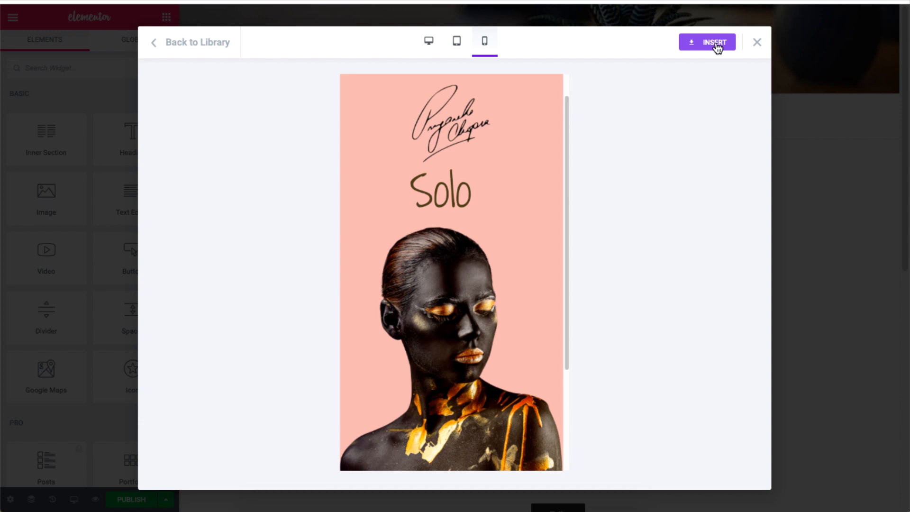
click(714, 42)
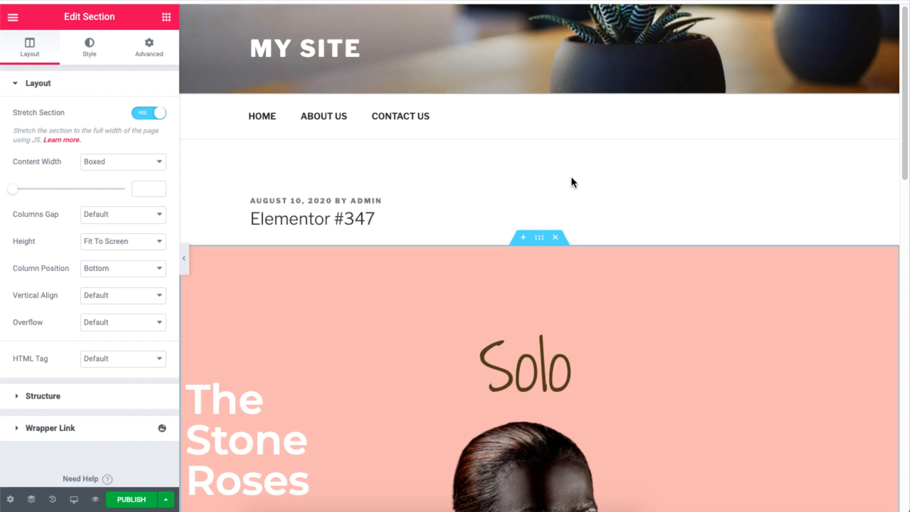
scroll(down, 3)
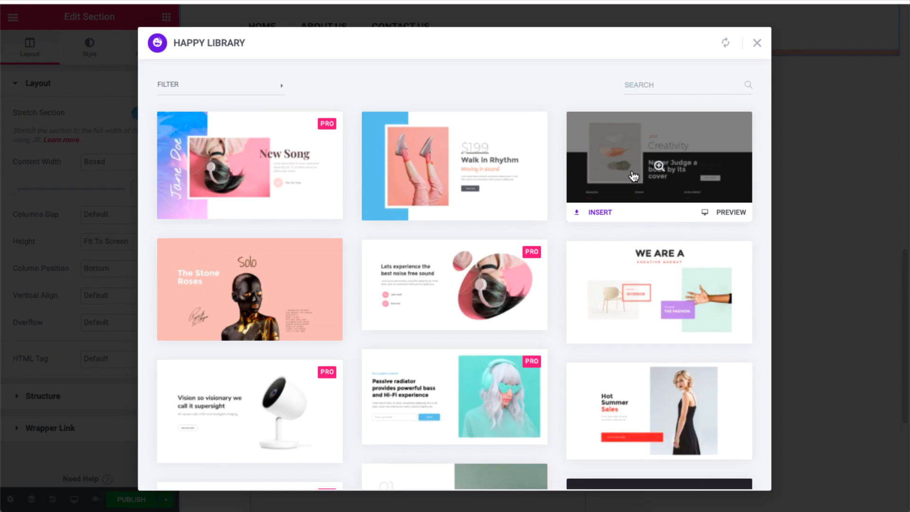
Step: Search the Happy Library for 'VIDEO' and insert the We Create Brand Value template
text(VIDEO)
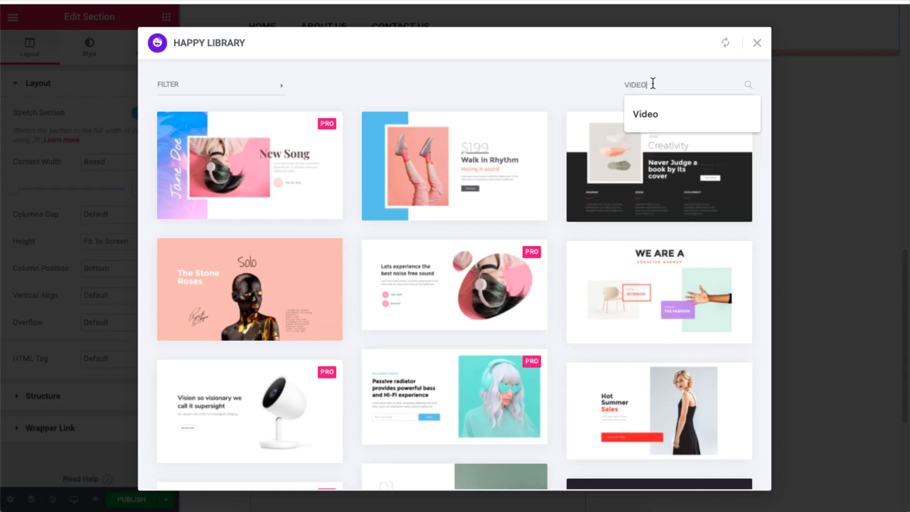
click(644, 114)
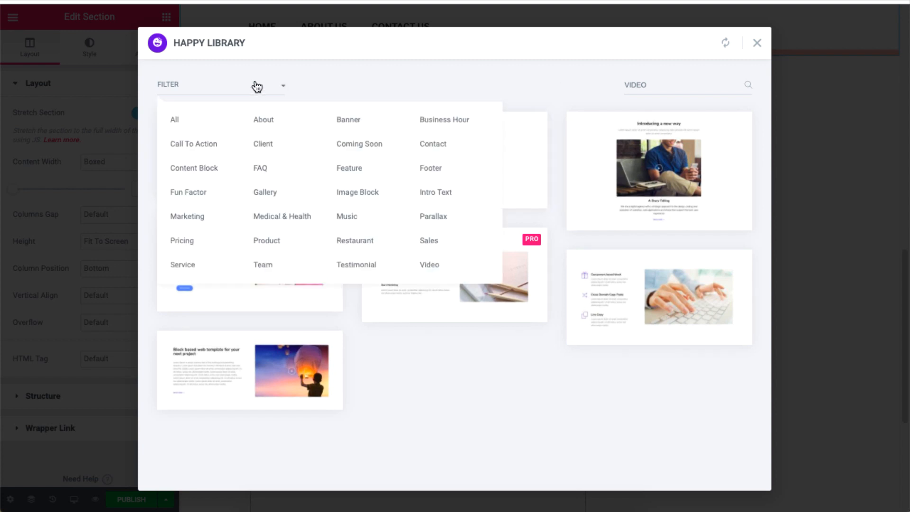
mouse_move(182, 264)
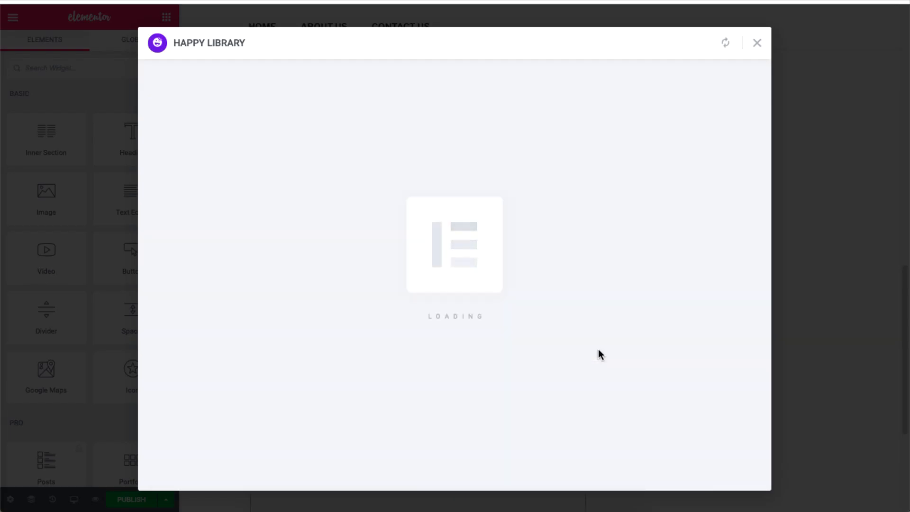
click(757, 43)
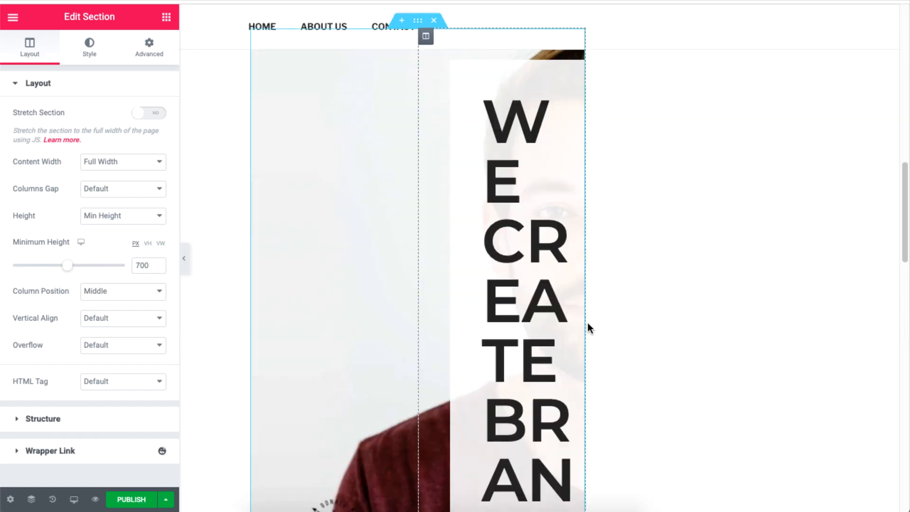
Step: Stretch the hero section and move the Stone Roses signature image into it
click(149, 112)
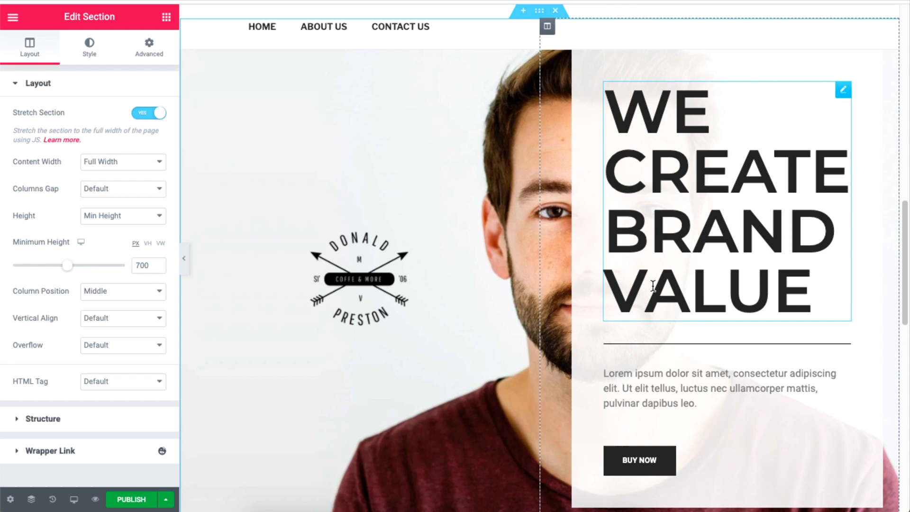
scroll(up, 3)
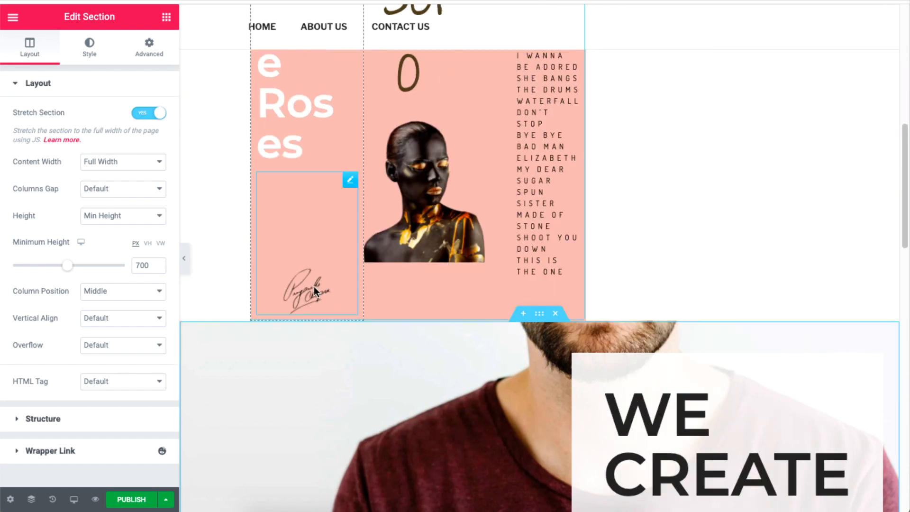
click(306, 290)
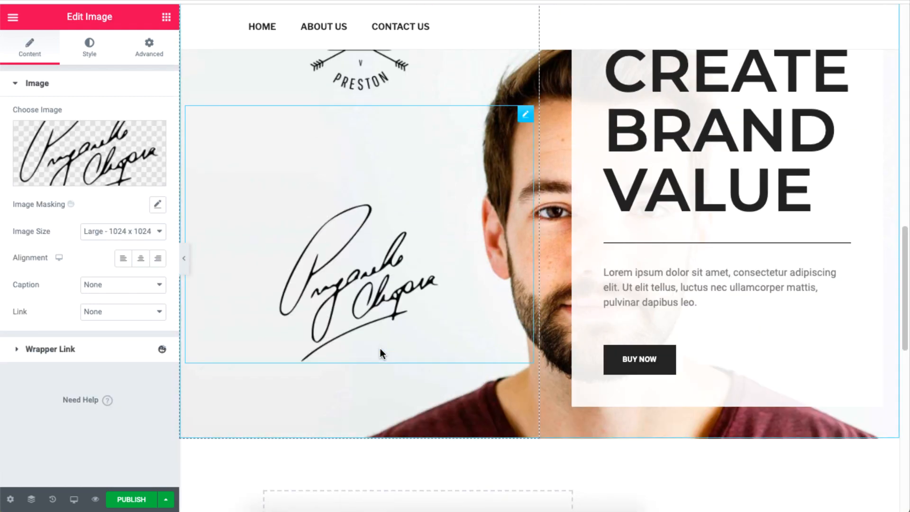
click(121, 230)
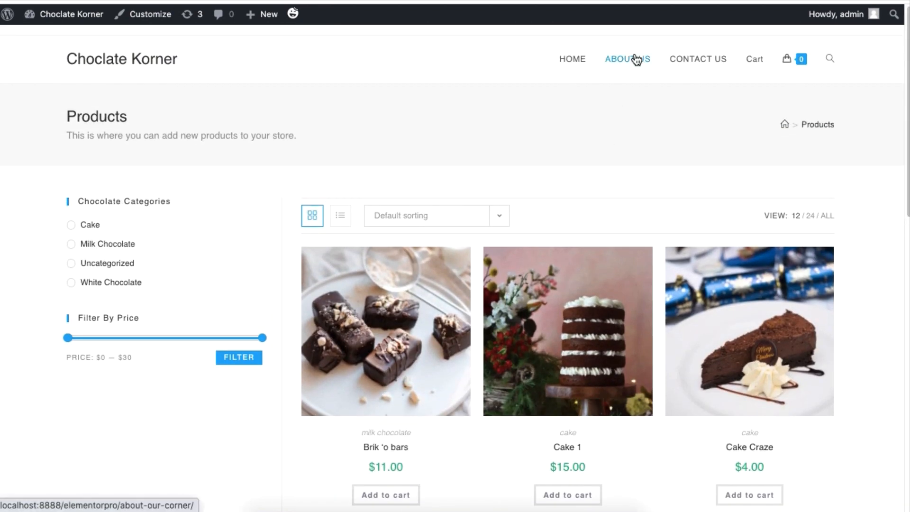
Step: View the About Our Korner page from the storefront's ABOUT US menu
click(628, 59)
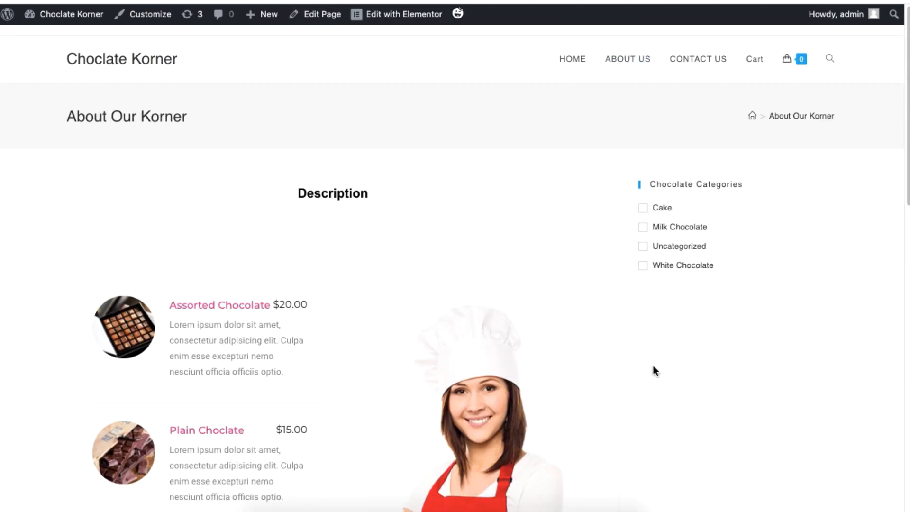
scroll(down, 3)
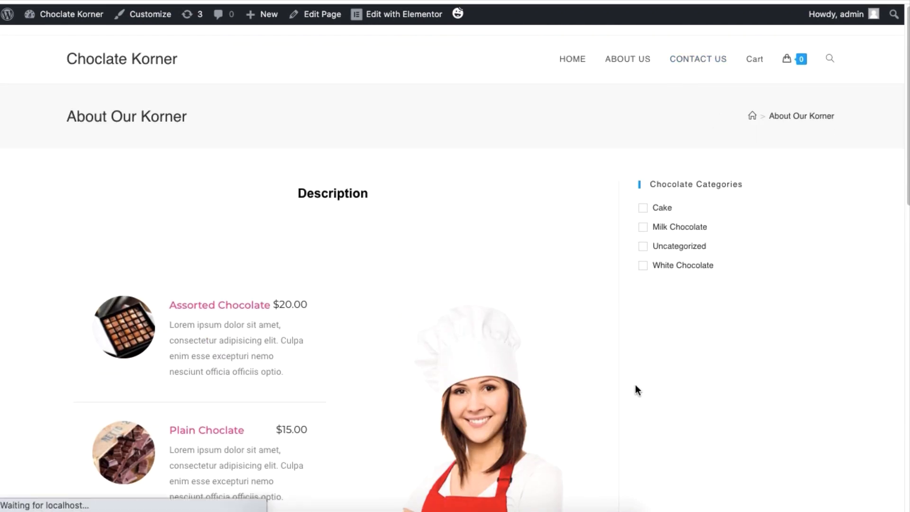
click(699, 58)
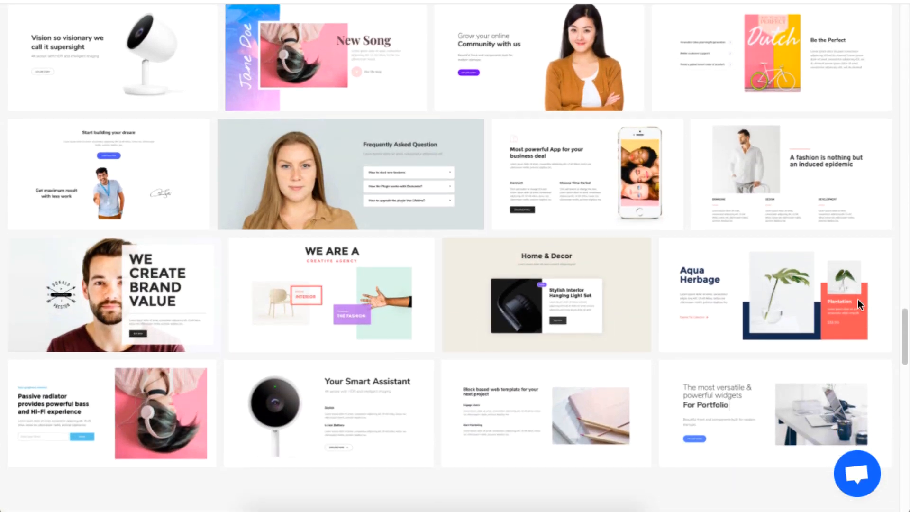
mouse_move(520, 280)
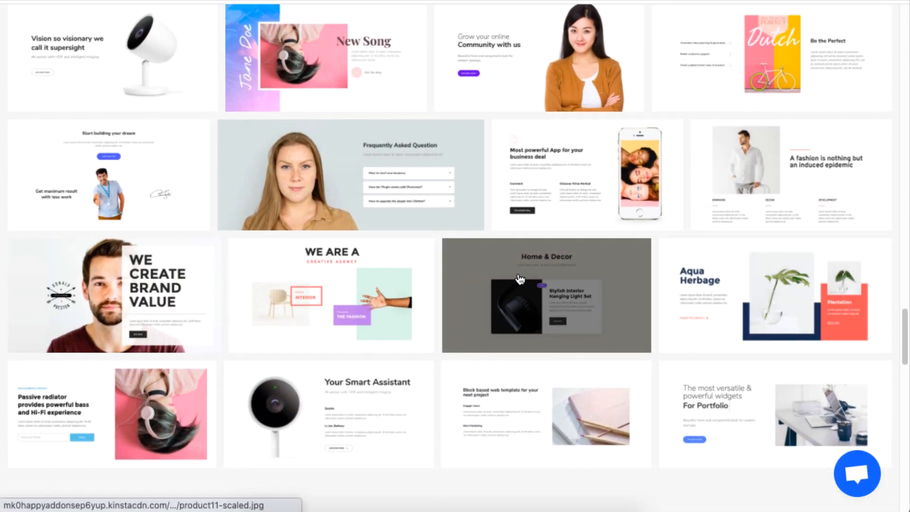
Step: Scroll through the Happy Addons Blocks gallery, then go to the Home page
scroll(down, 3)
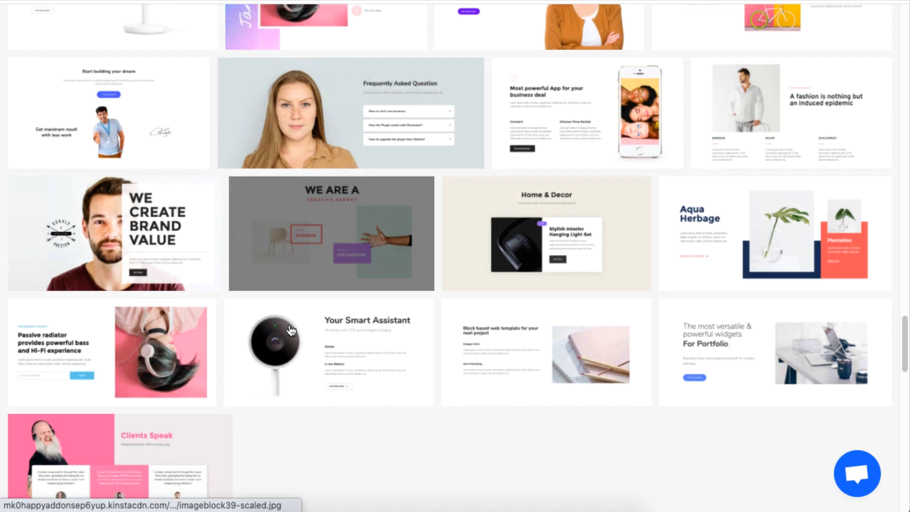
scroll(down, 3)
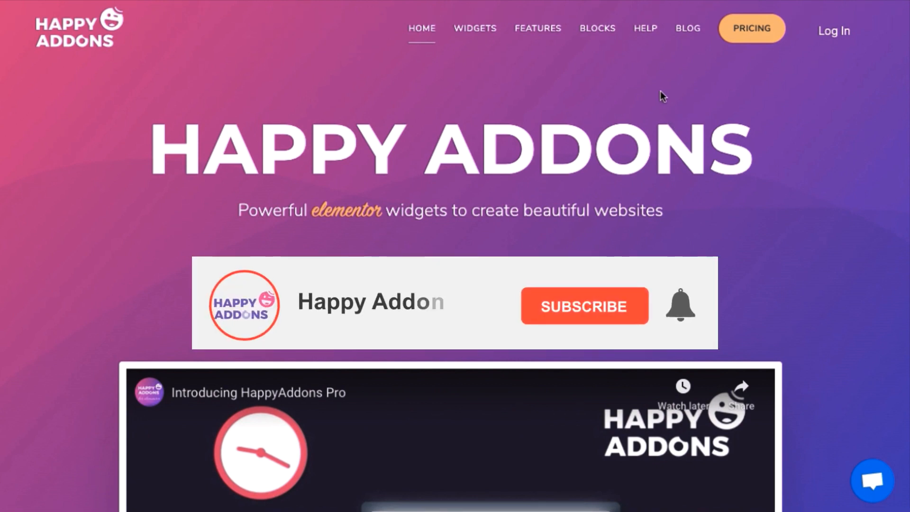
click(585, 306)
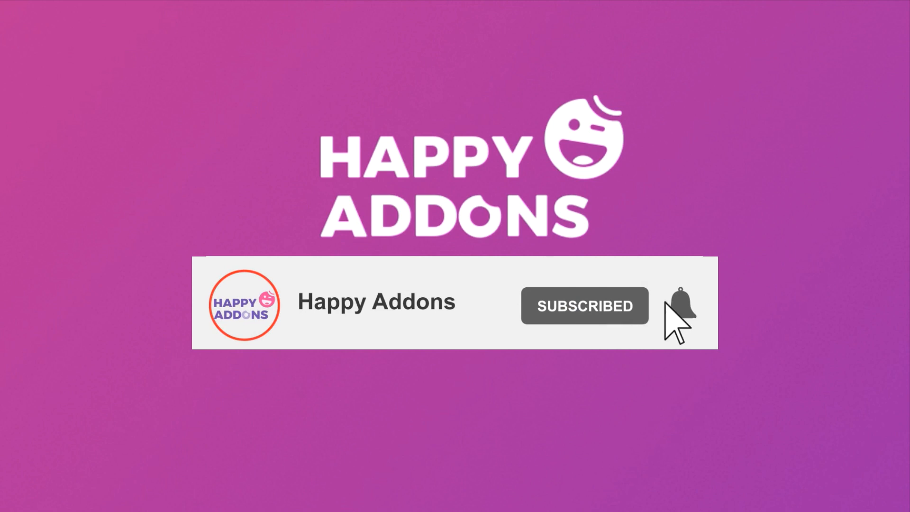